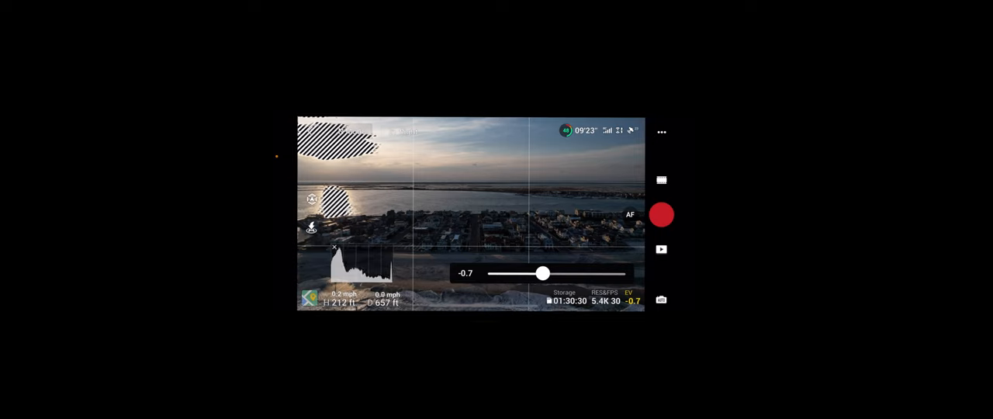
- Drag the EV slider to raise exposure compensation from -0.7 to 0.0
drag(543, 273, 543, 273)
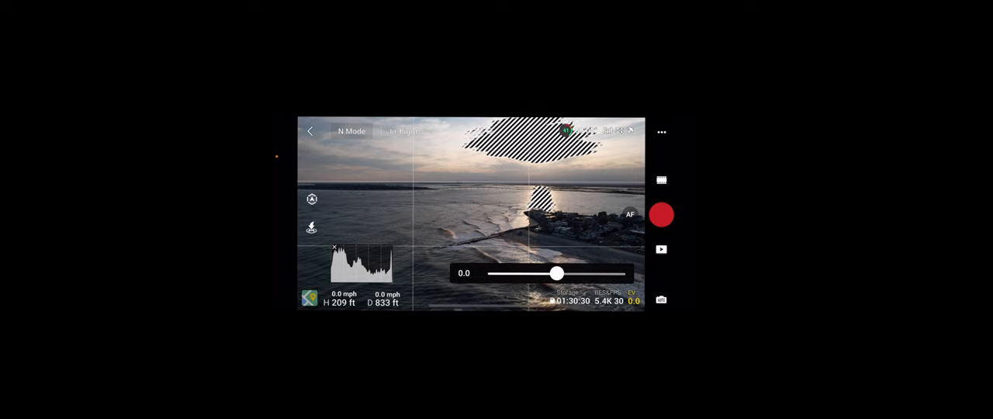
- Lower exposure compensation to -0.7 for the open-water sunset shot
drag(557, 273, 542, 273)
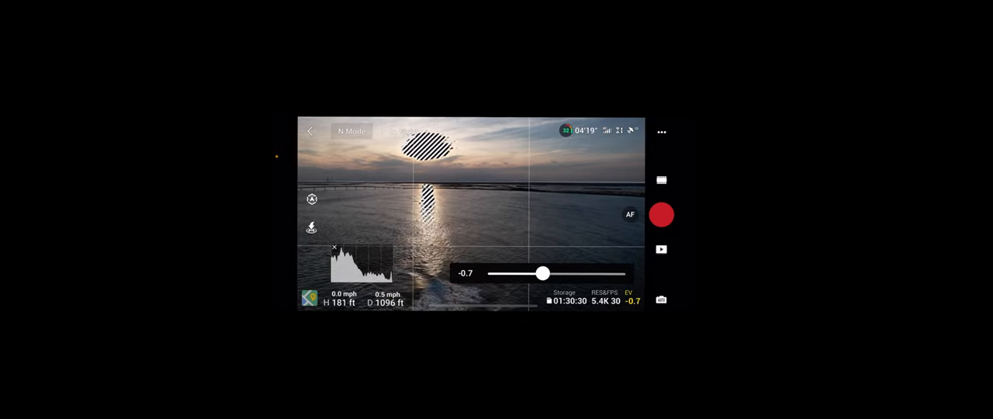
- Focus on the sunlit horizon below the sun and start video recording at -0.7 EV
click(630, 214)
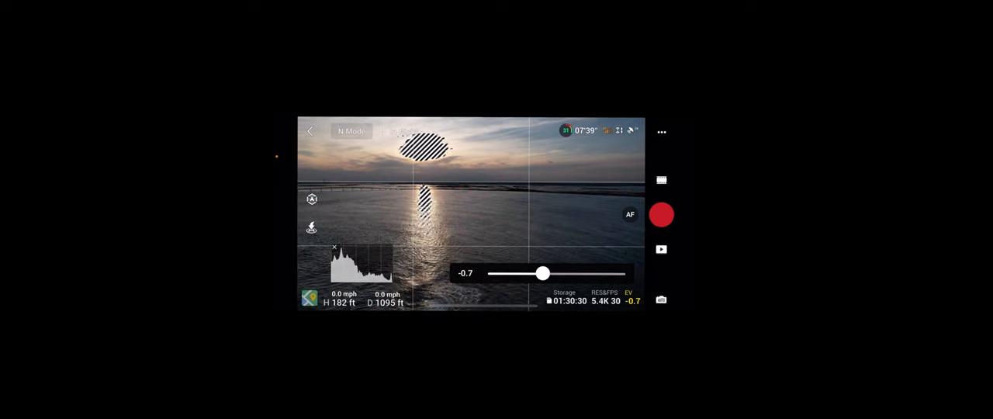
click(473, 198)
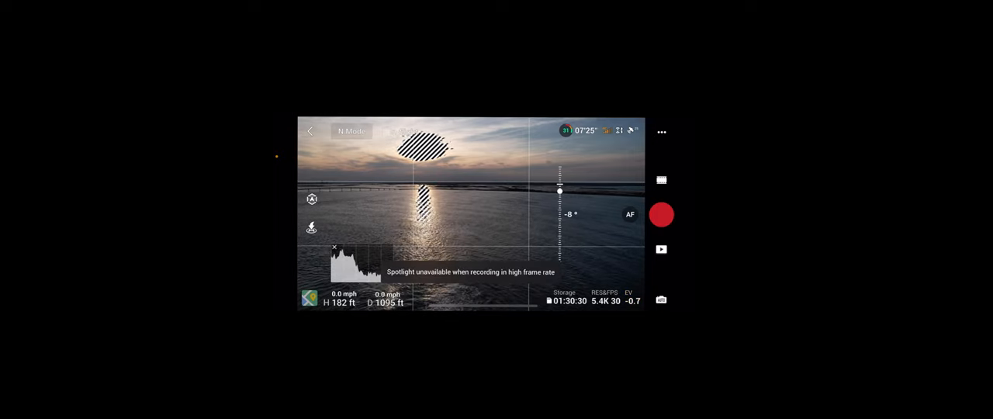
click(469, 190)
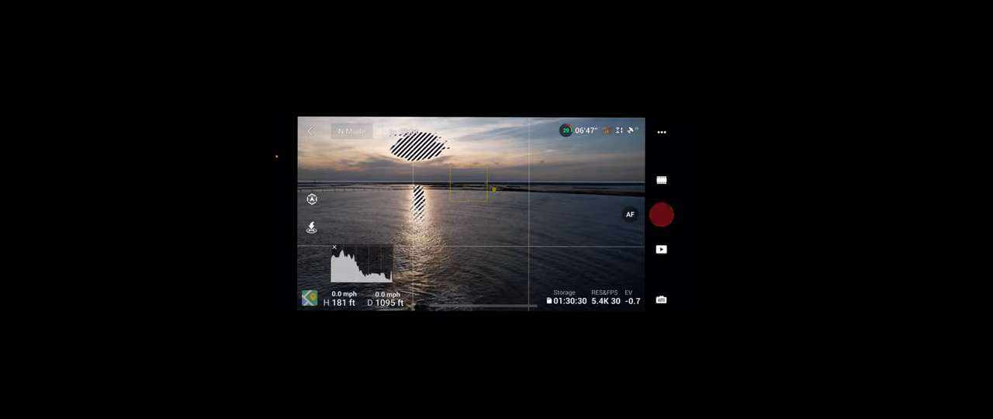
click(661, 215)
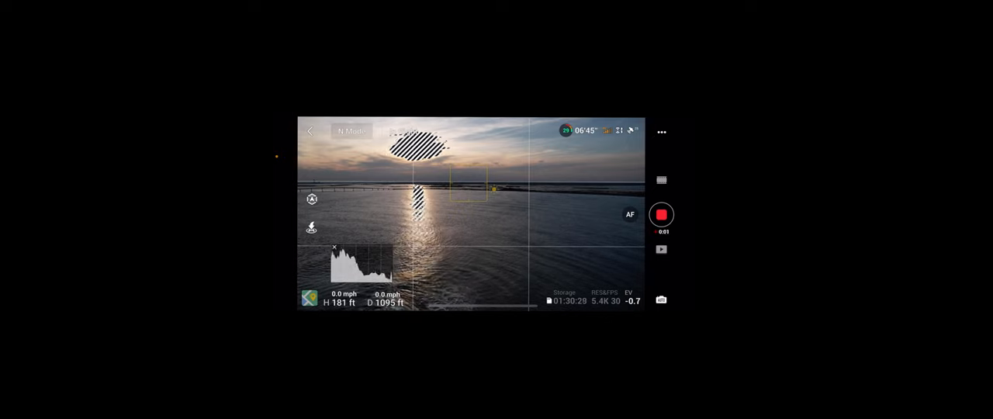